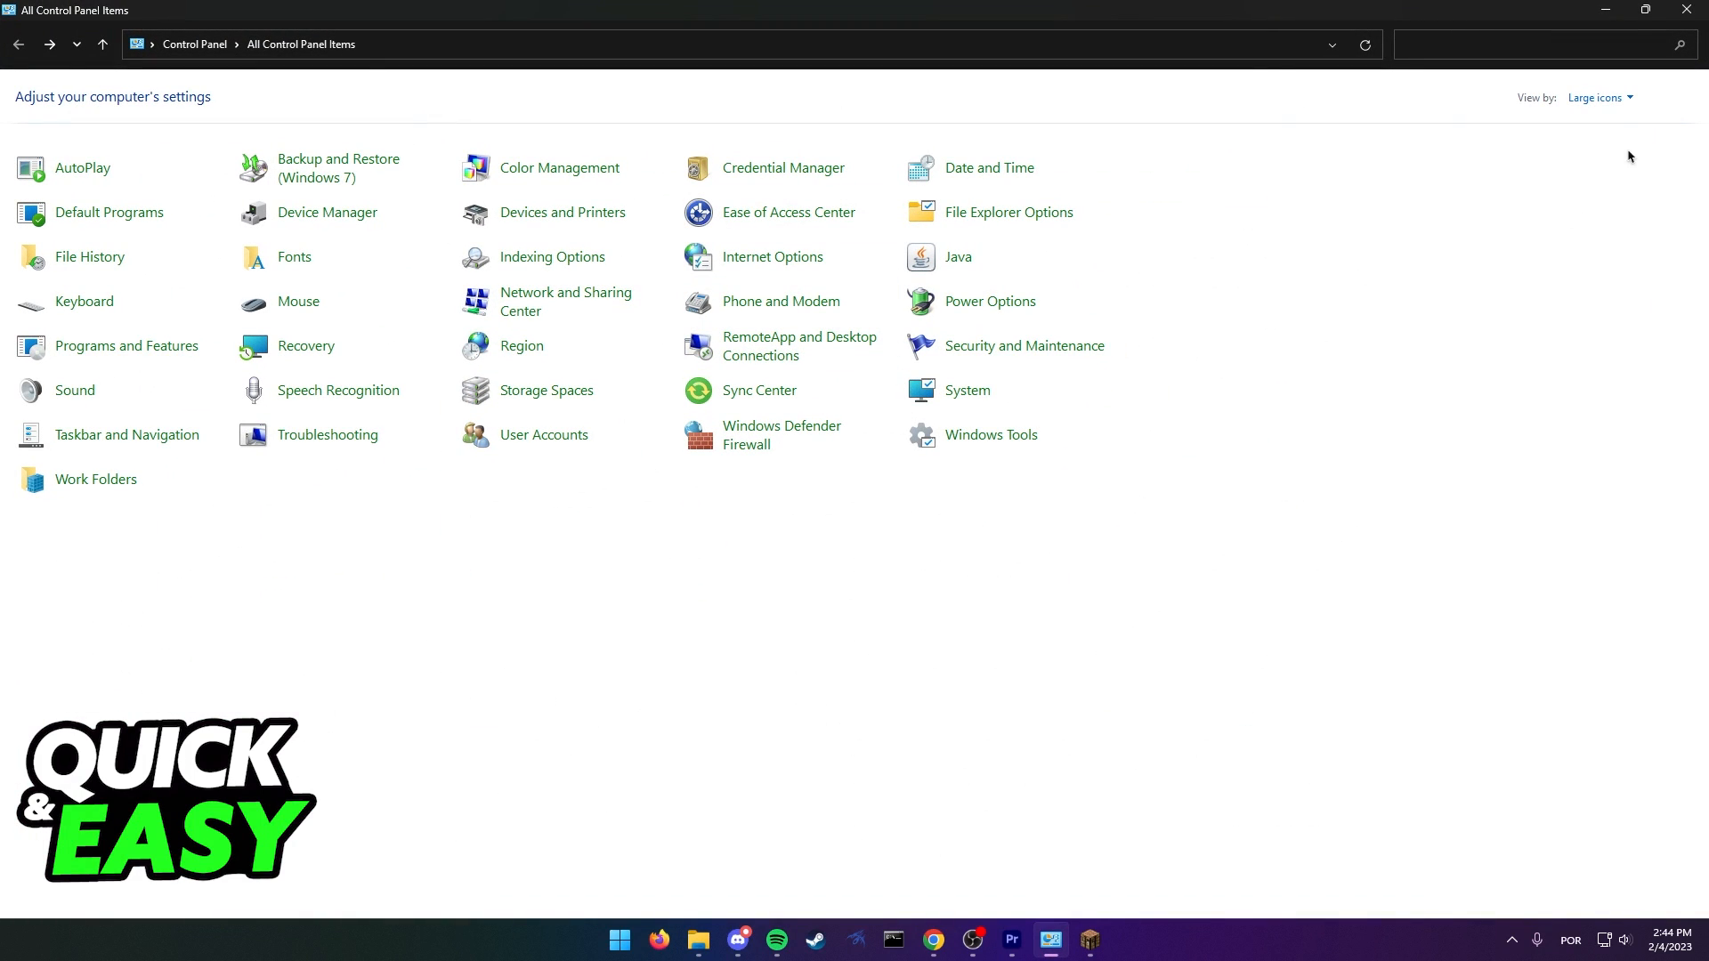
Step: Switch Control Panel to large icons, then confirm in Java Control Panel that Java is up to date
click(1598, 97)
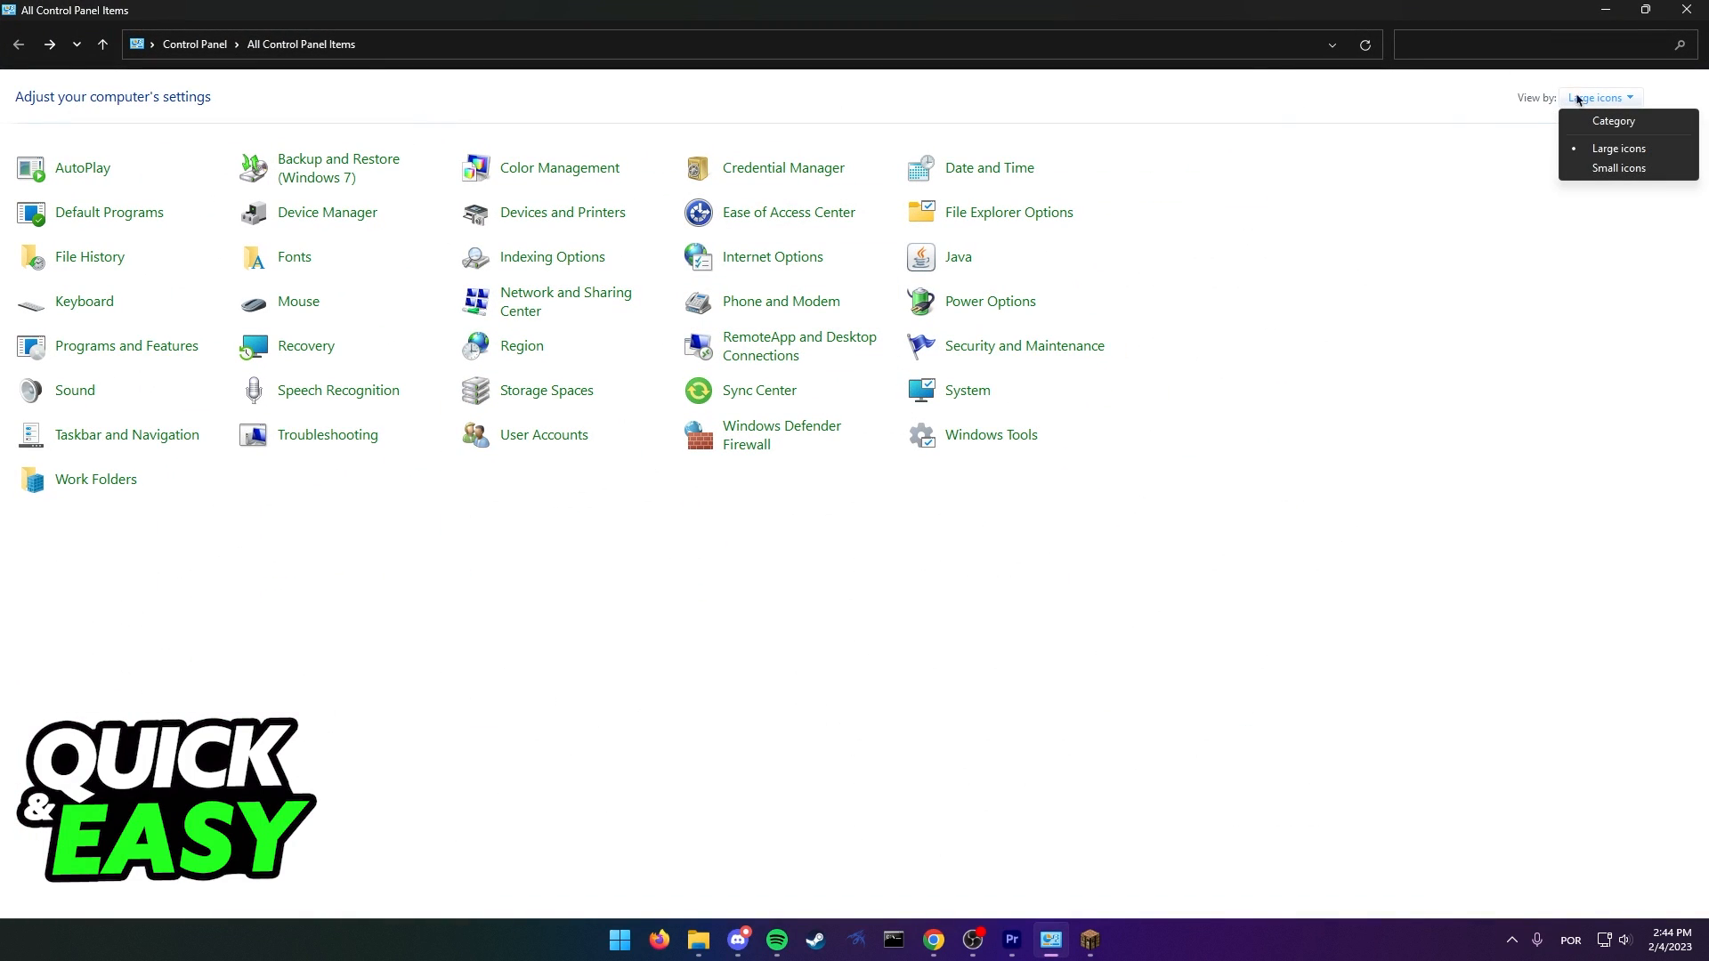
click(1617, 149)
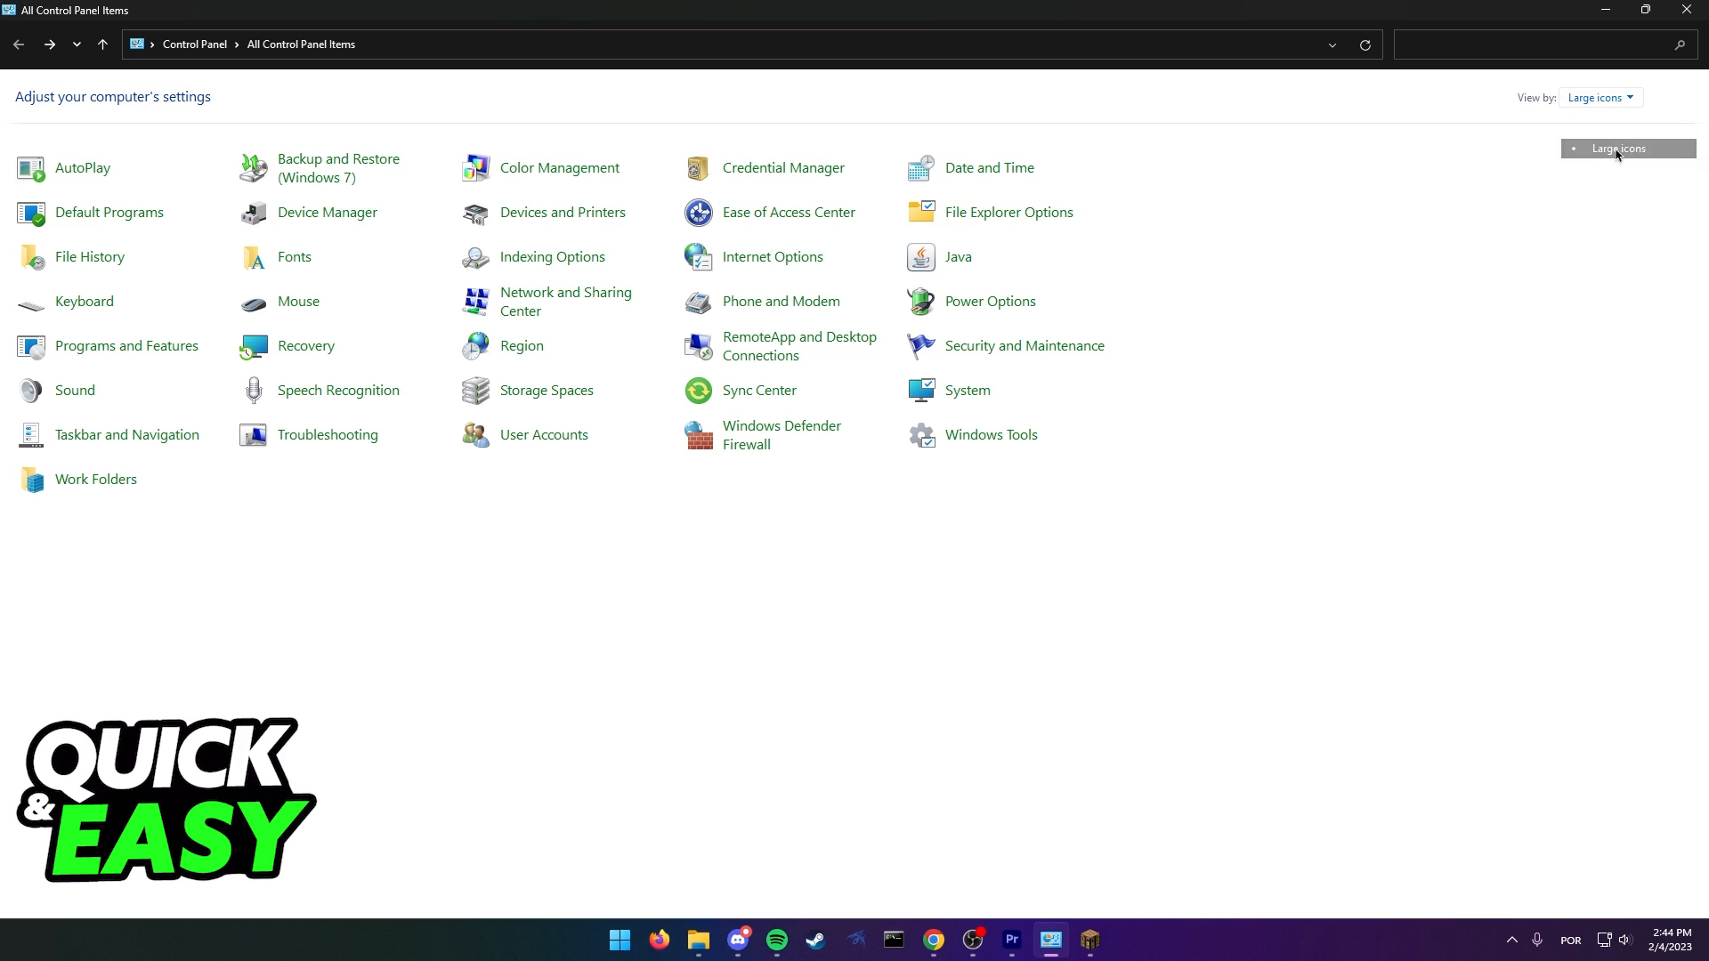
mouse_move(957, 256)
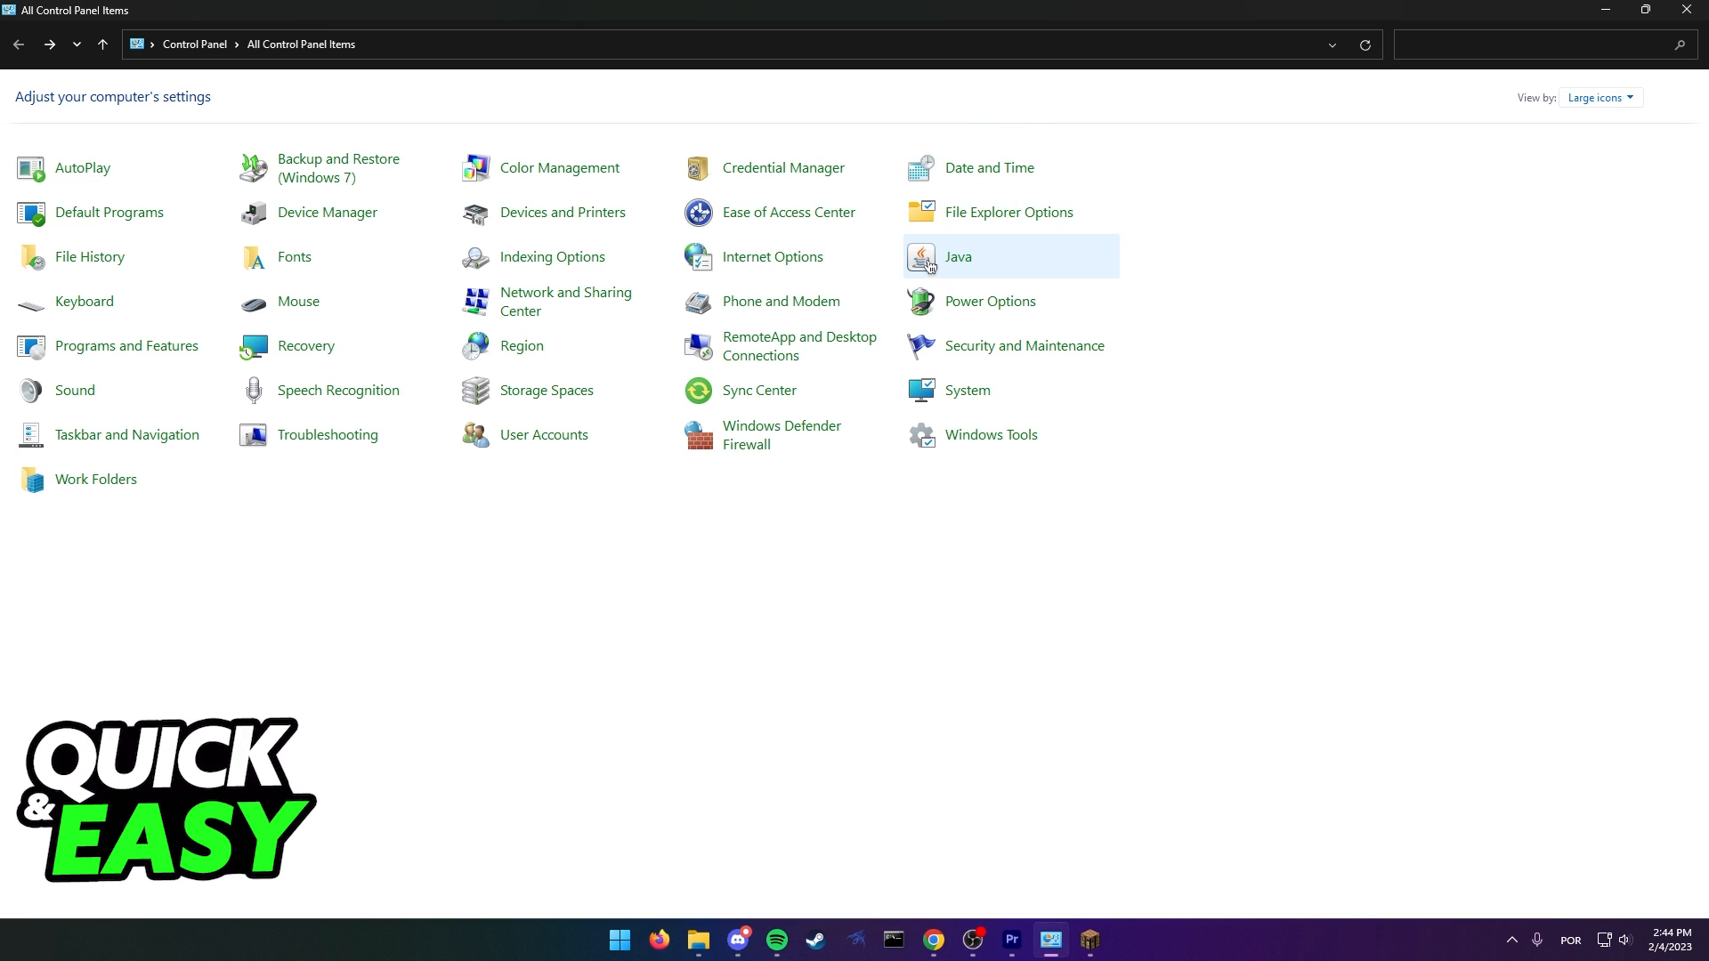
mouse_move(937, 270)
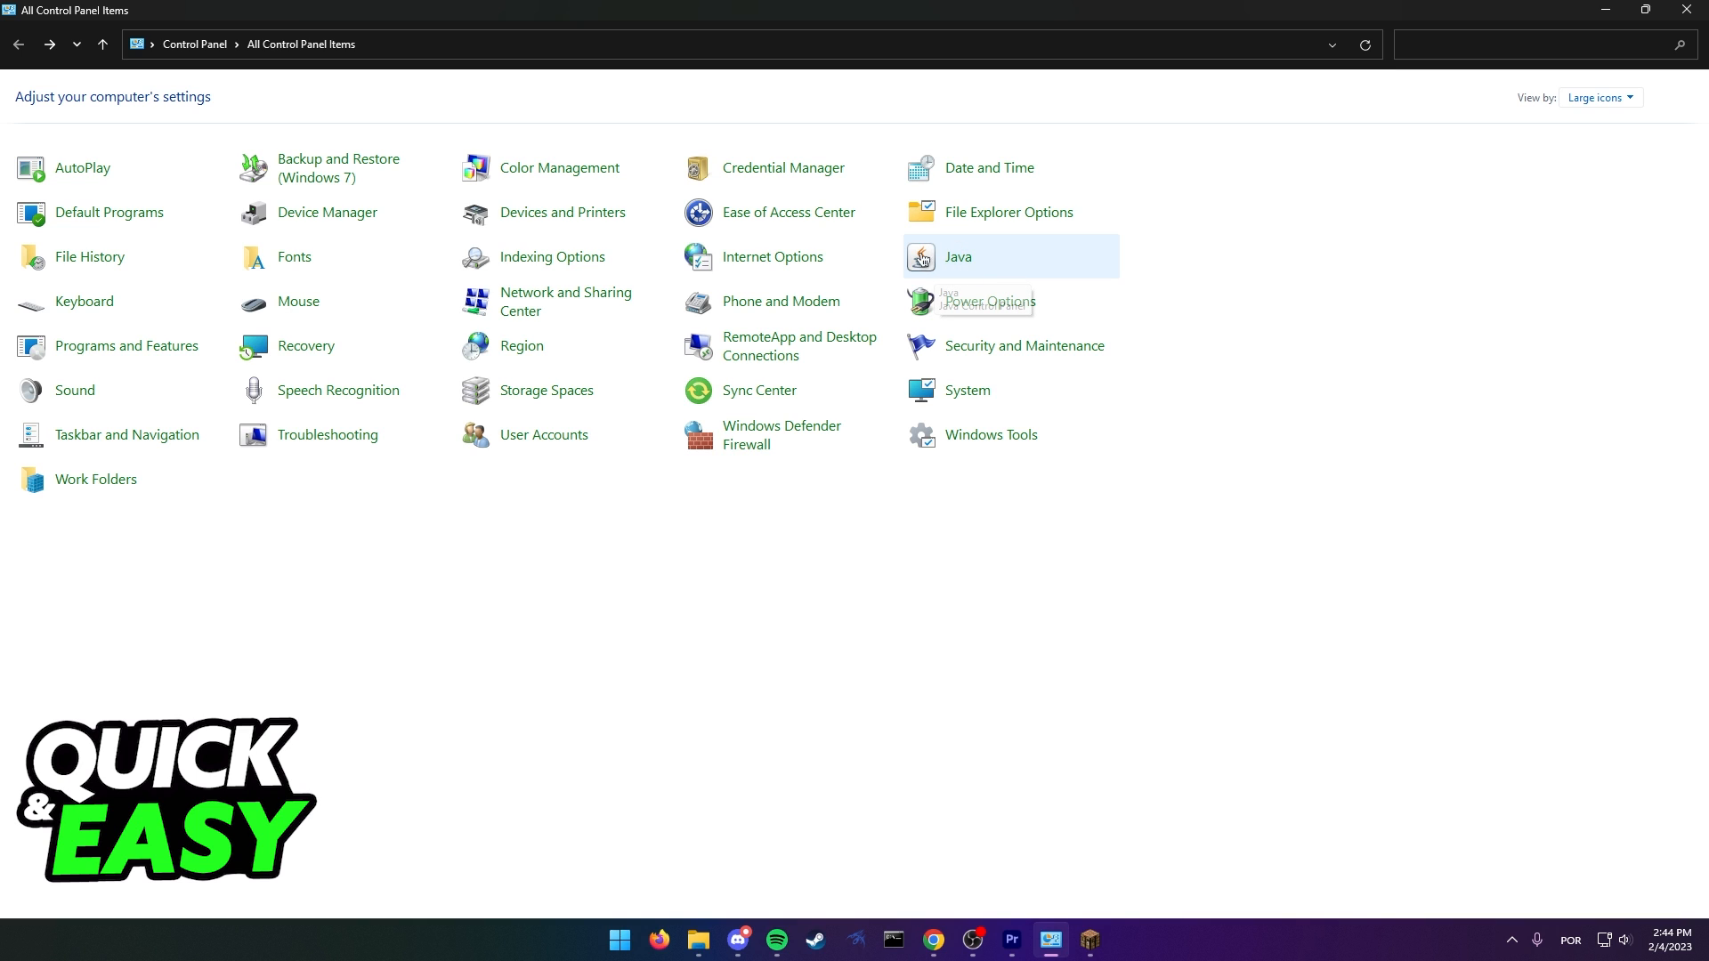
double_click(957, 256)
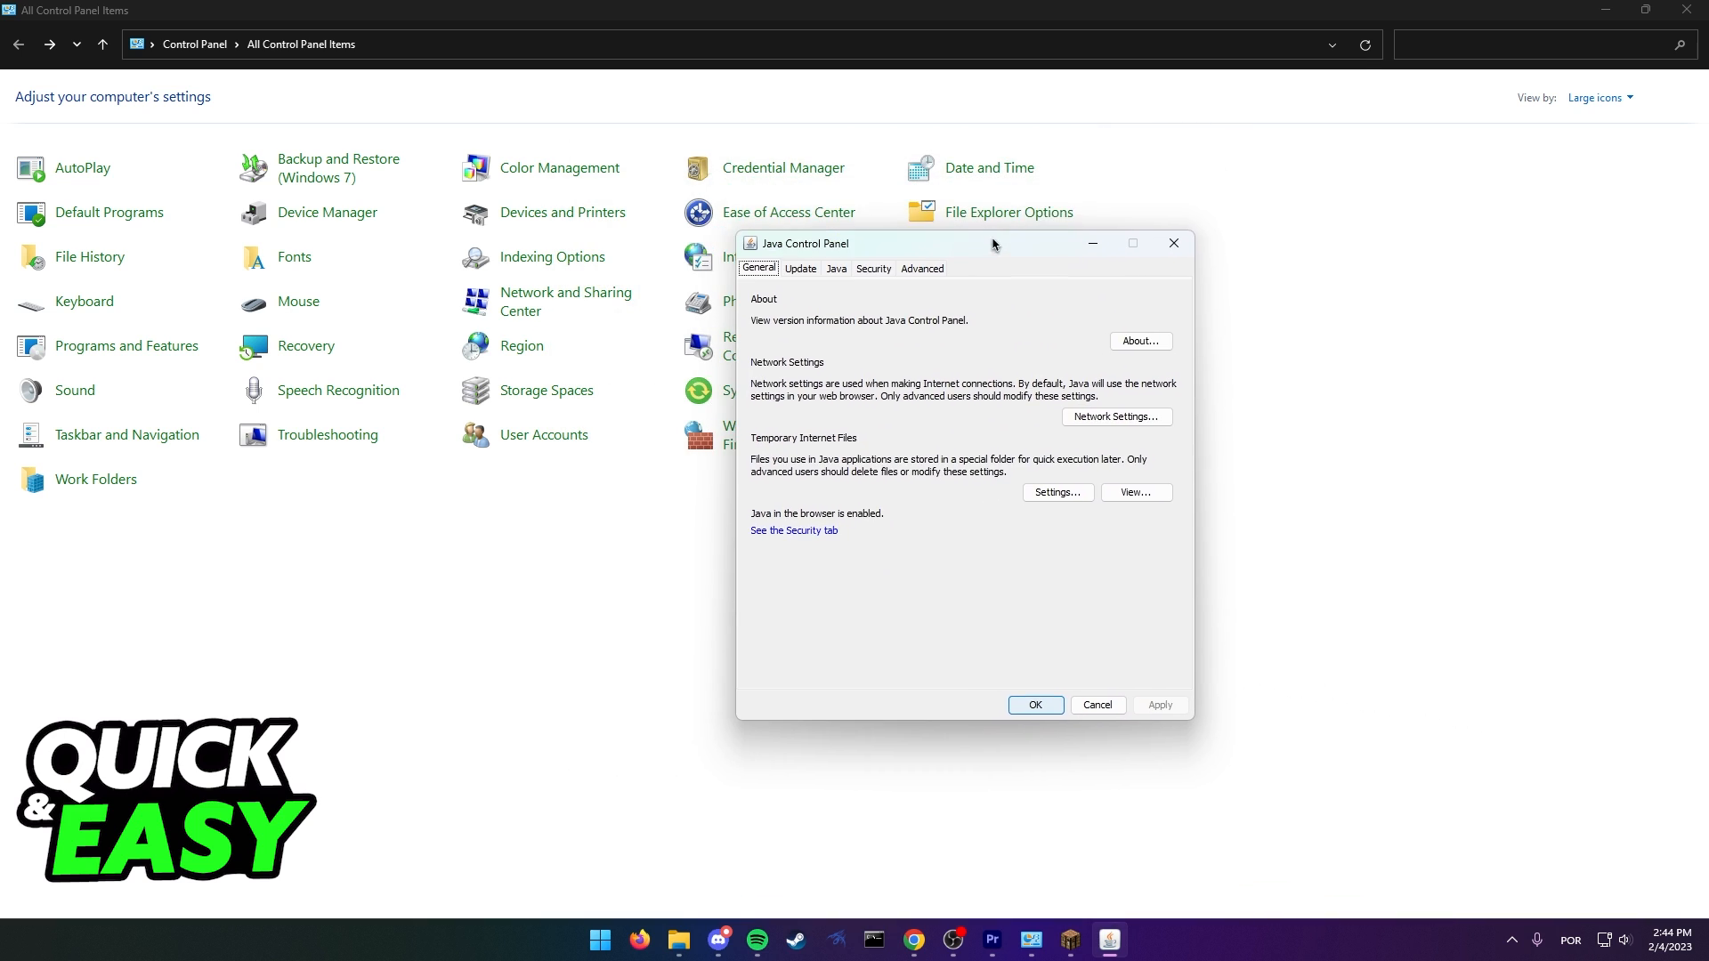
click(800, 269)
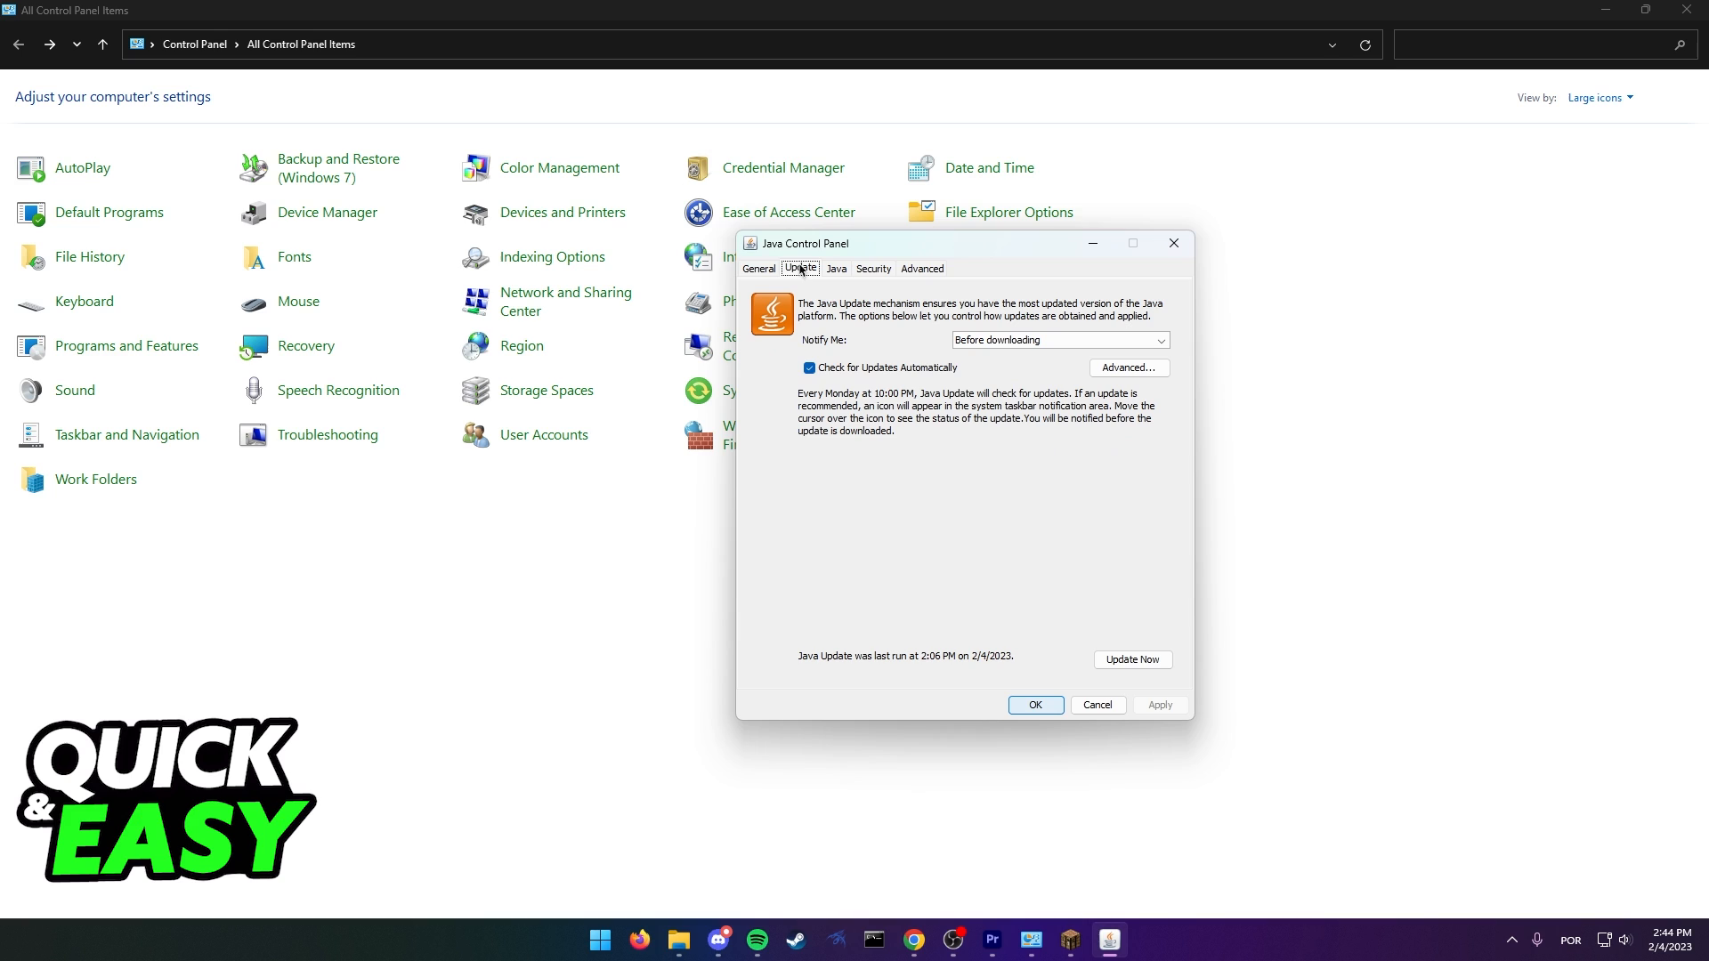
mouse_move(1125, 633)
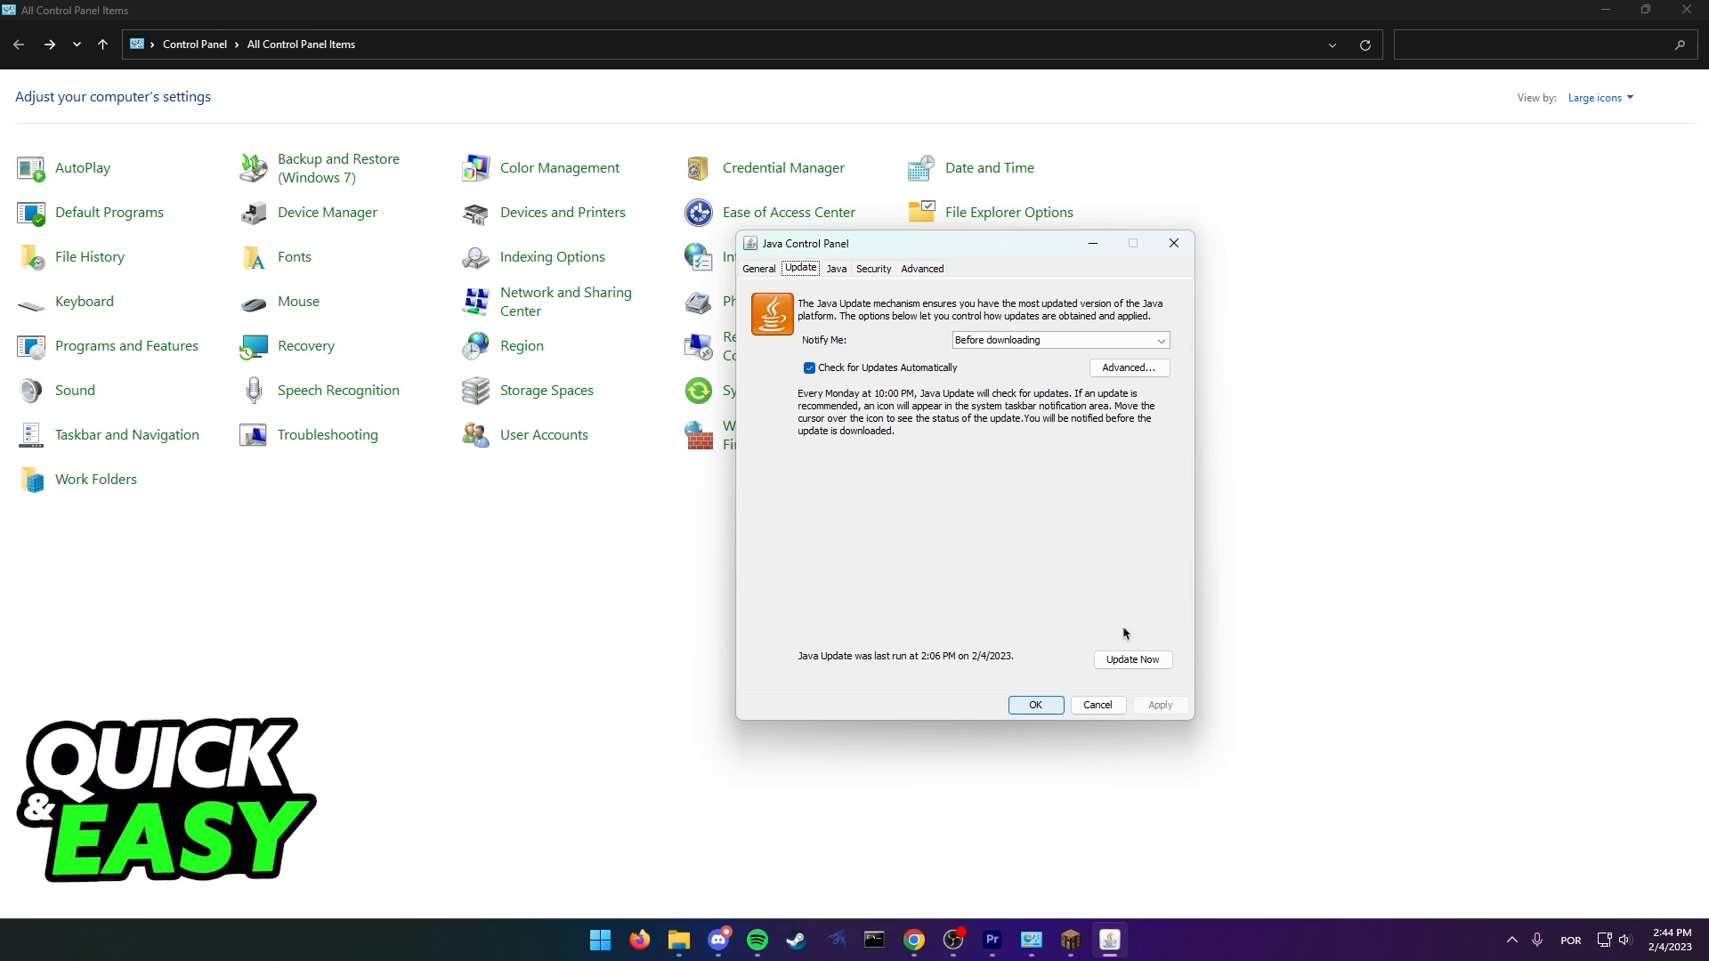
mouse_move(1132, 660)
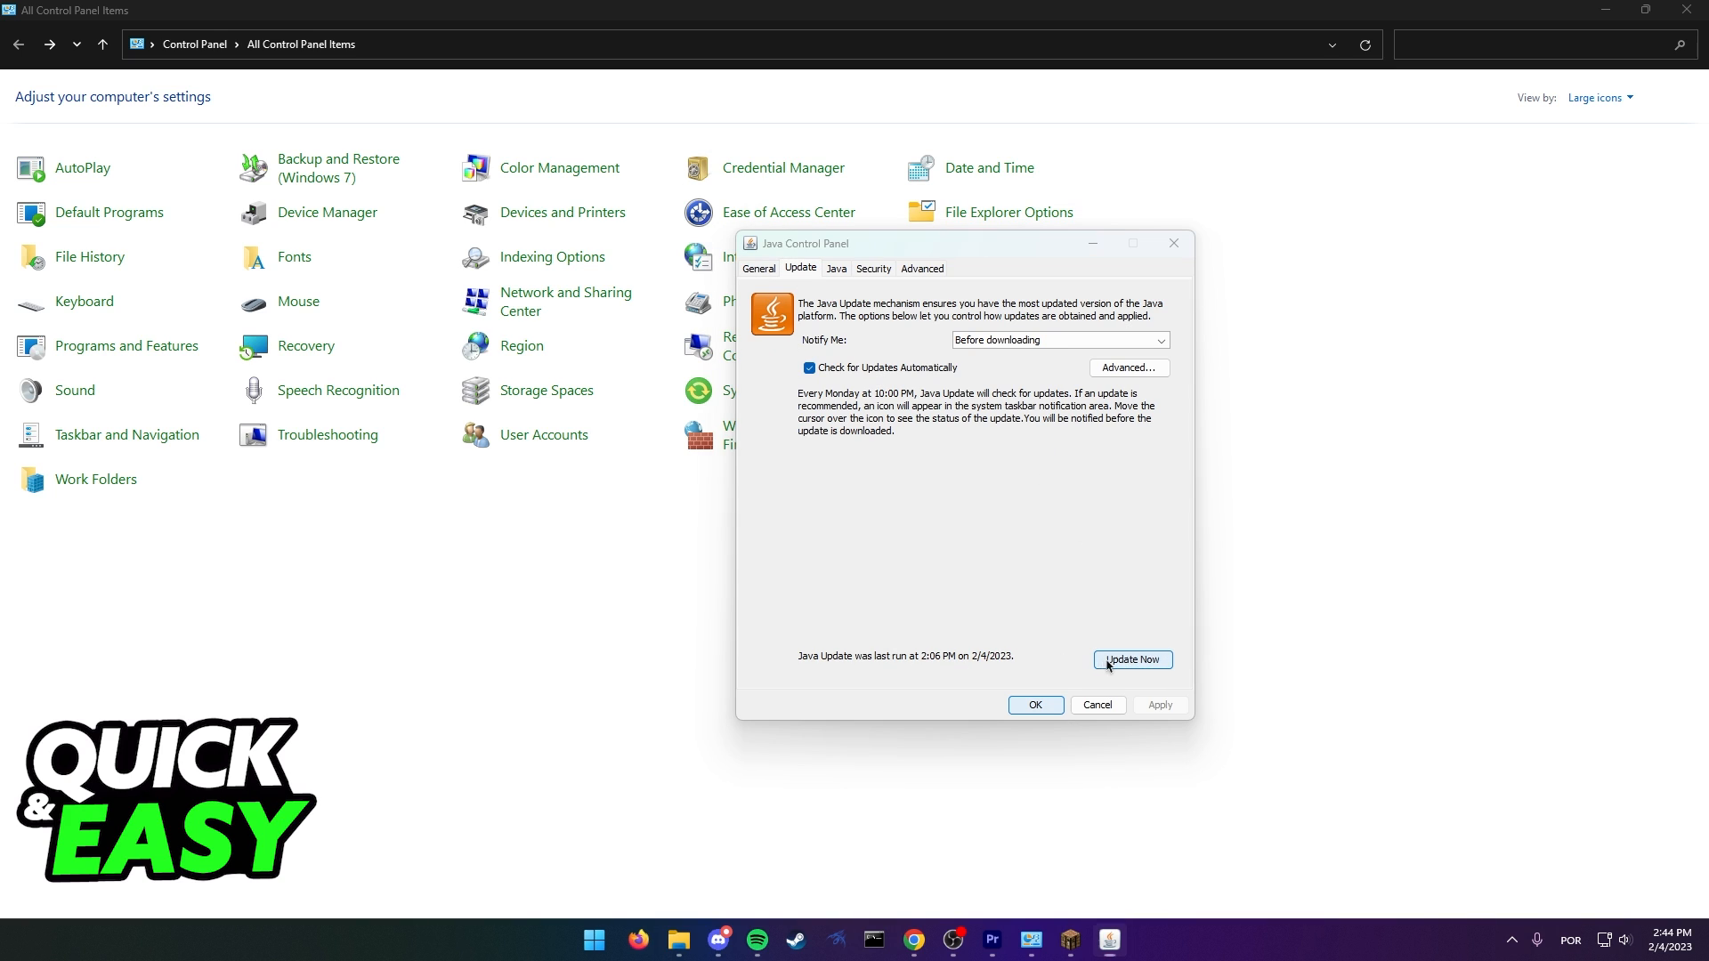
click(1131, 659)
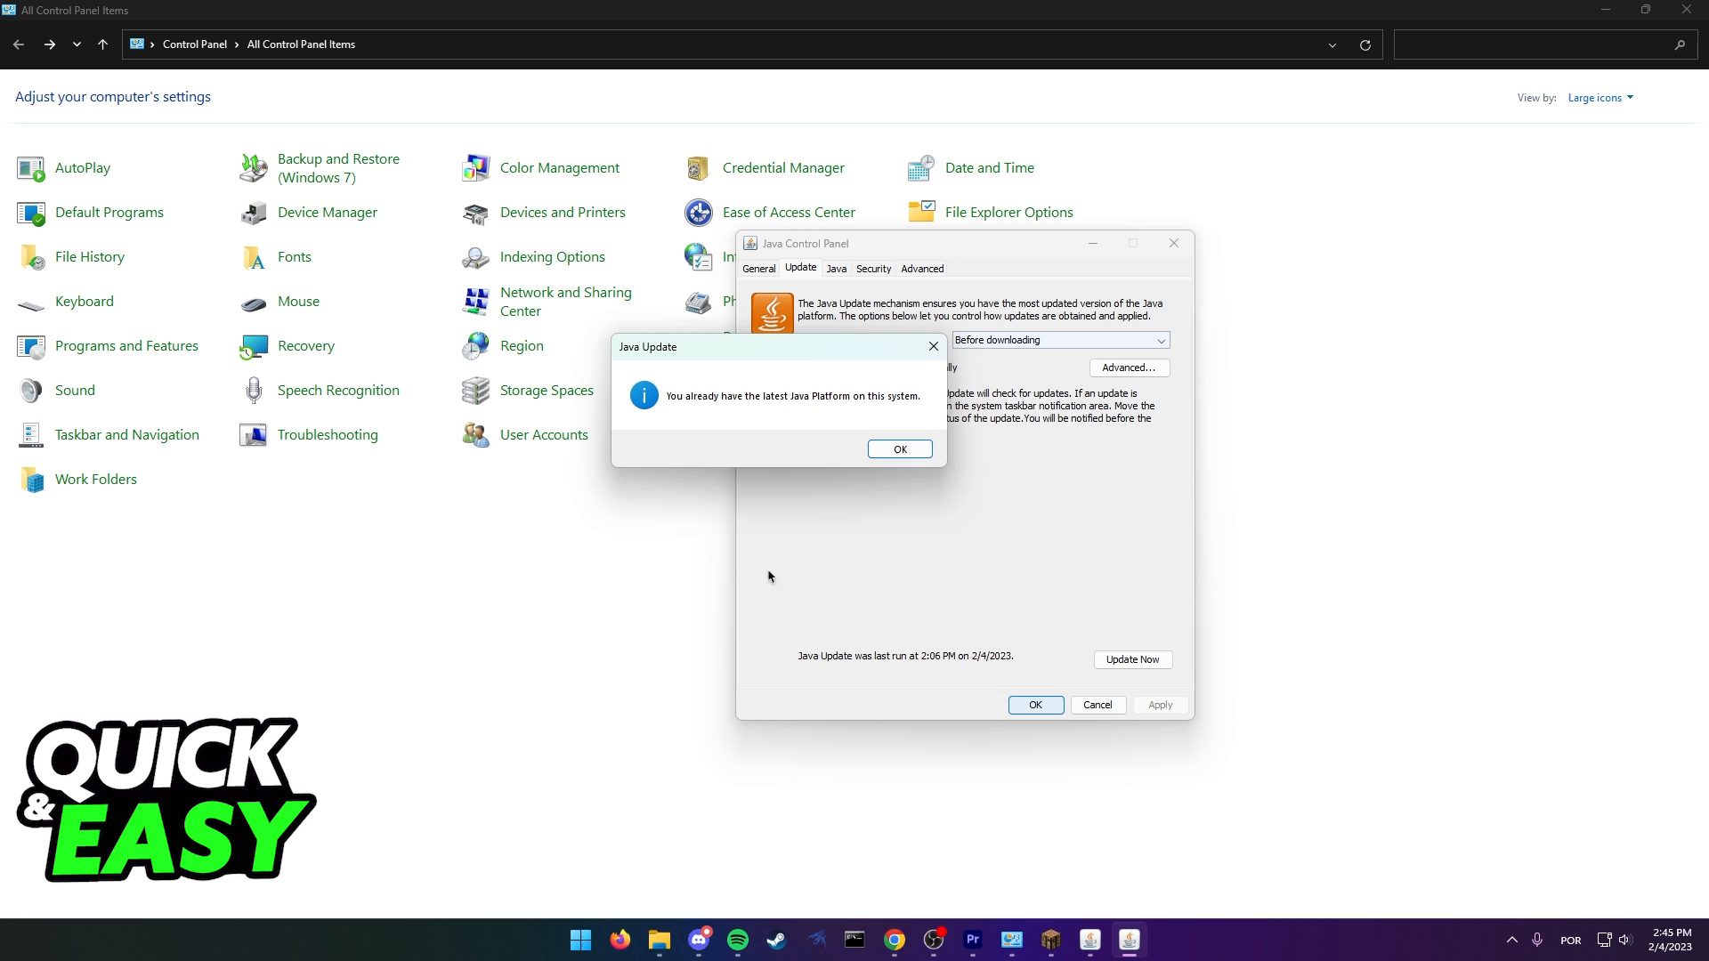
mouse_move(566, 301)
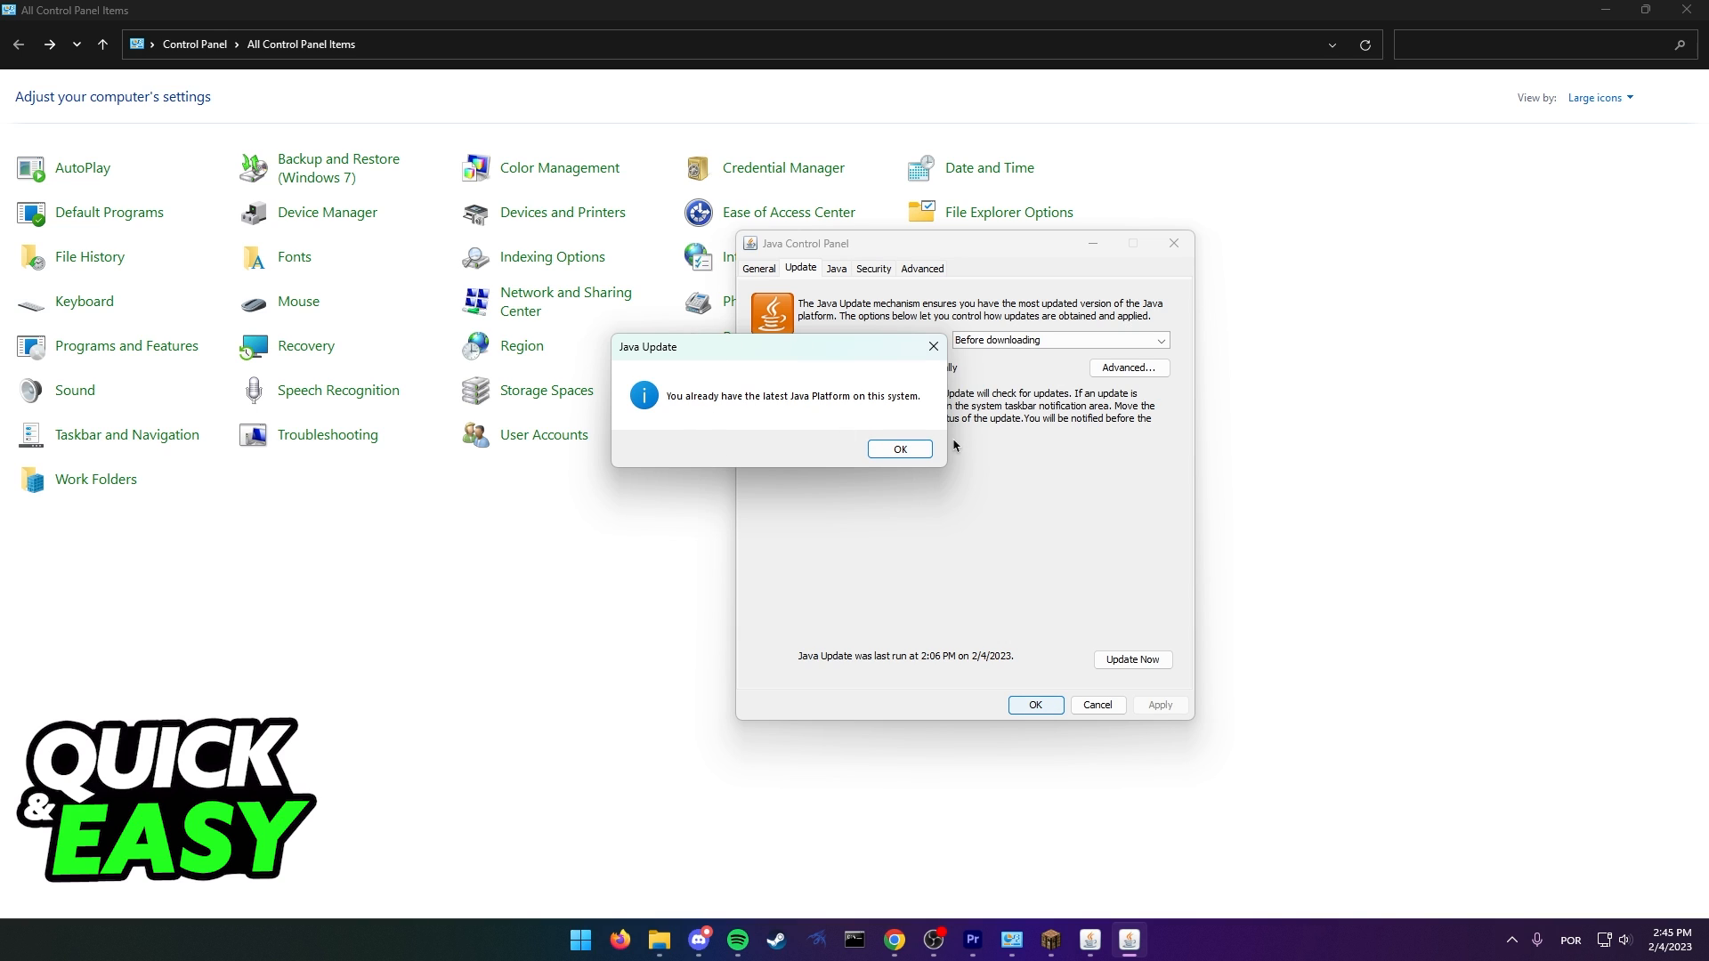
click(898, 448)
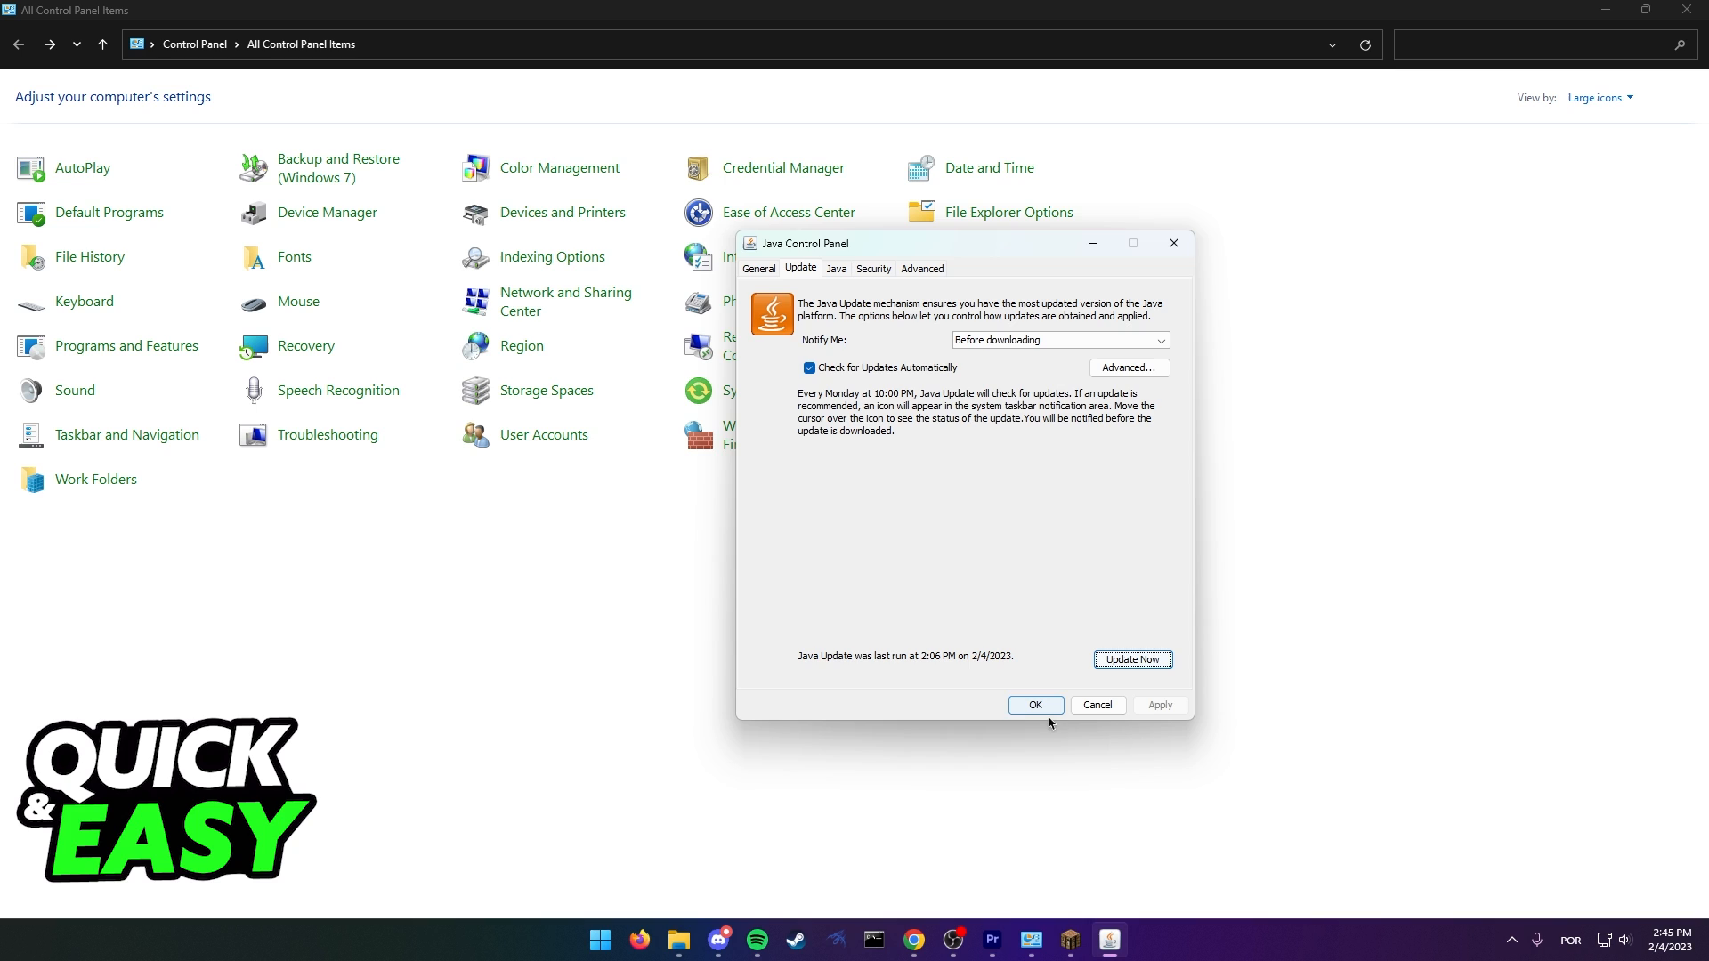
click(1033, 703)
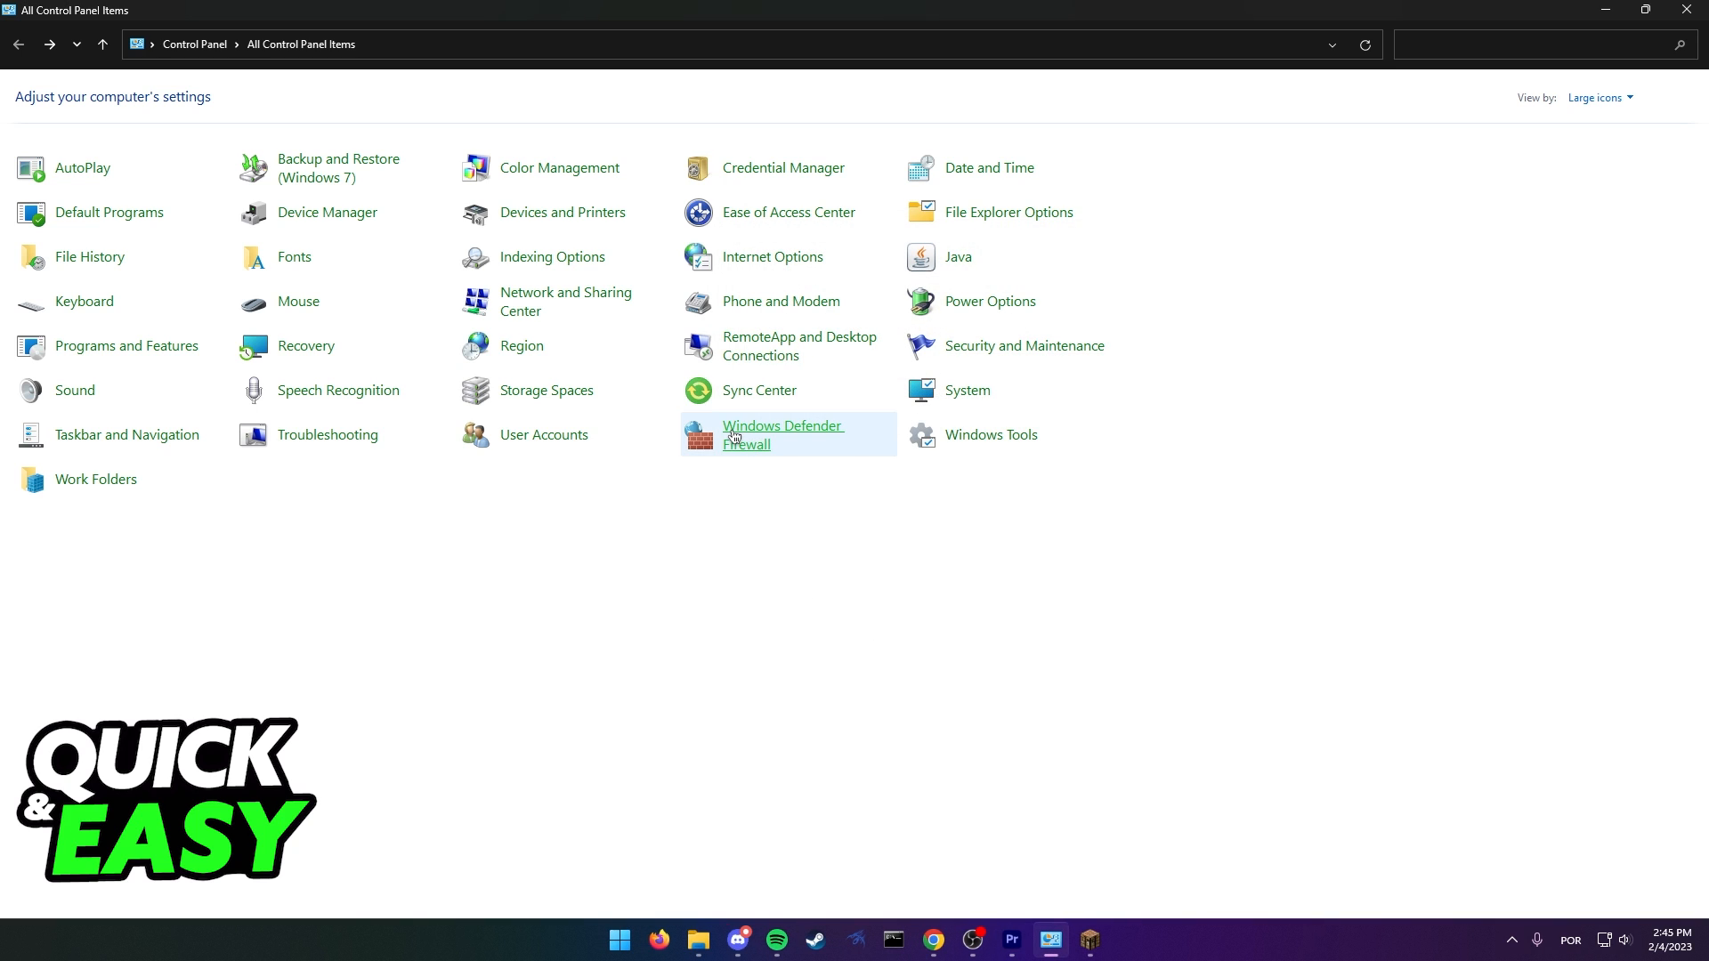
Step: Go to Windows Defender Firewall's 'Allow an app or feature' list
click(782, 433)
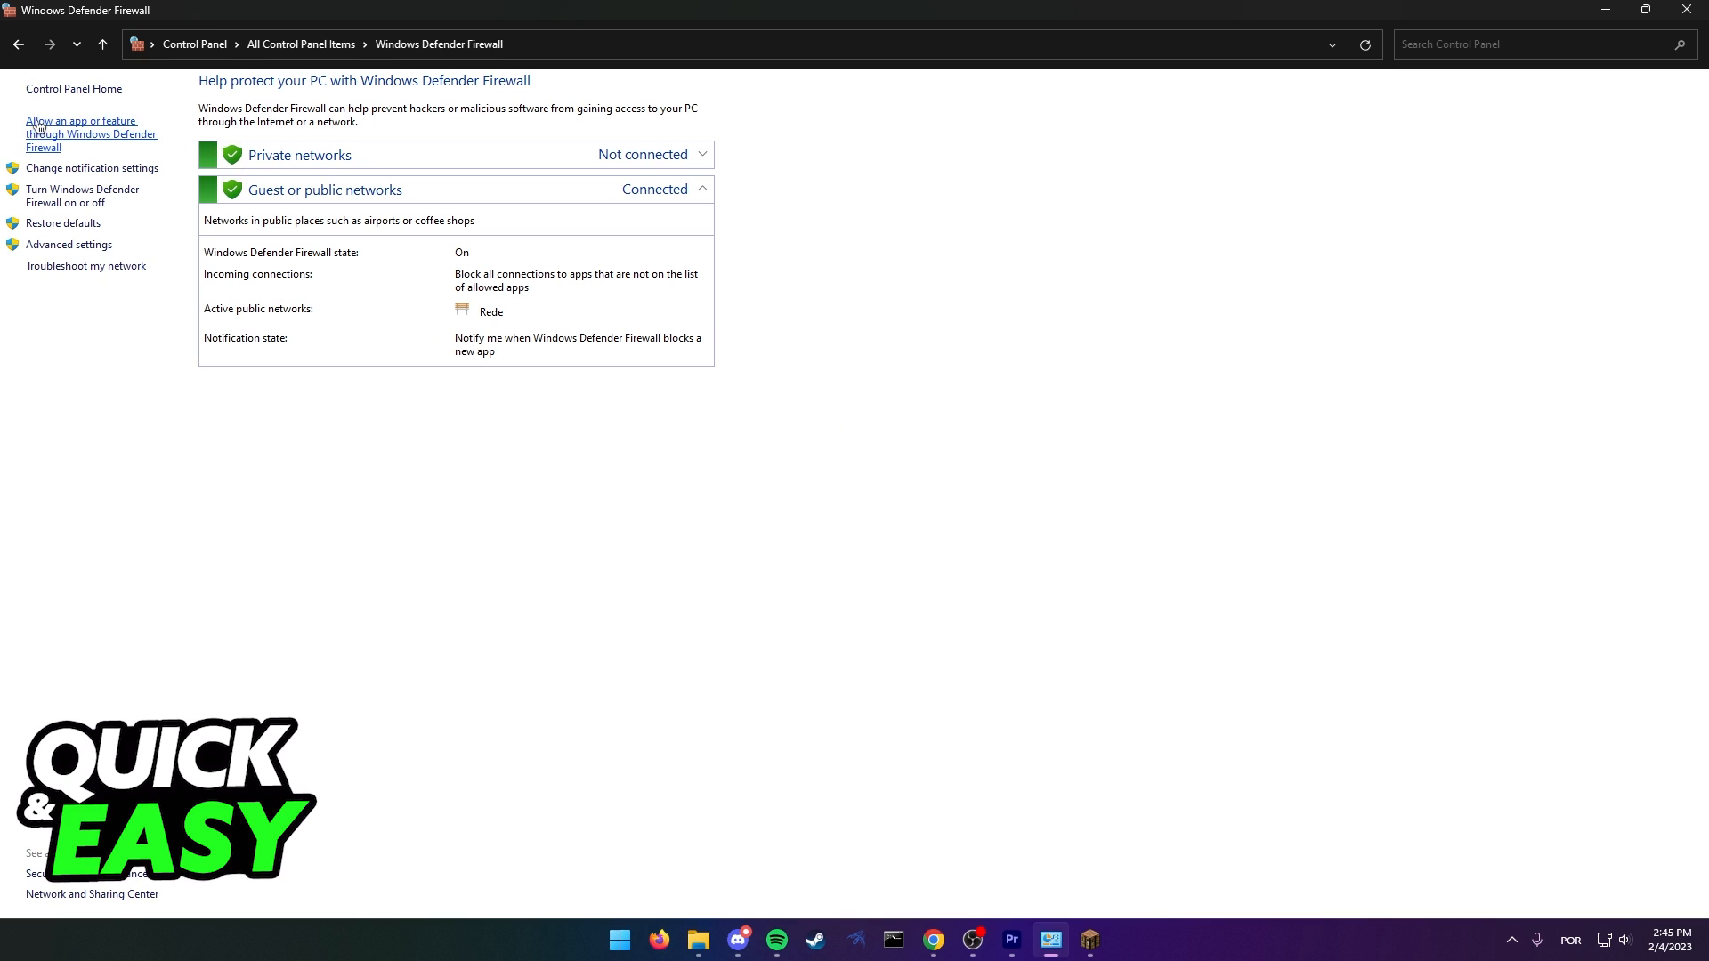
mouse_move(85, 128)
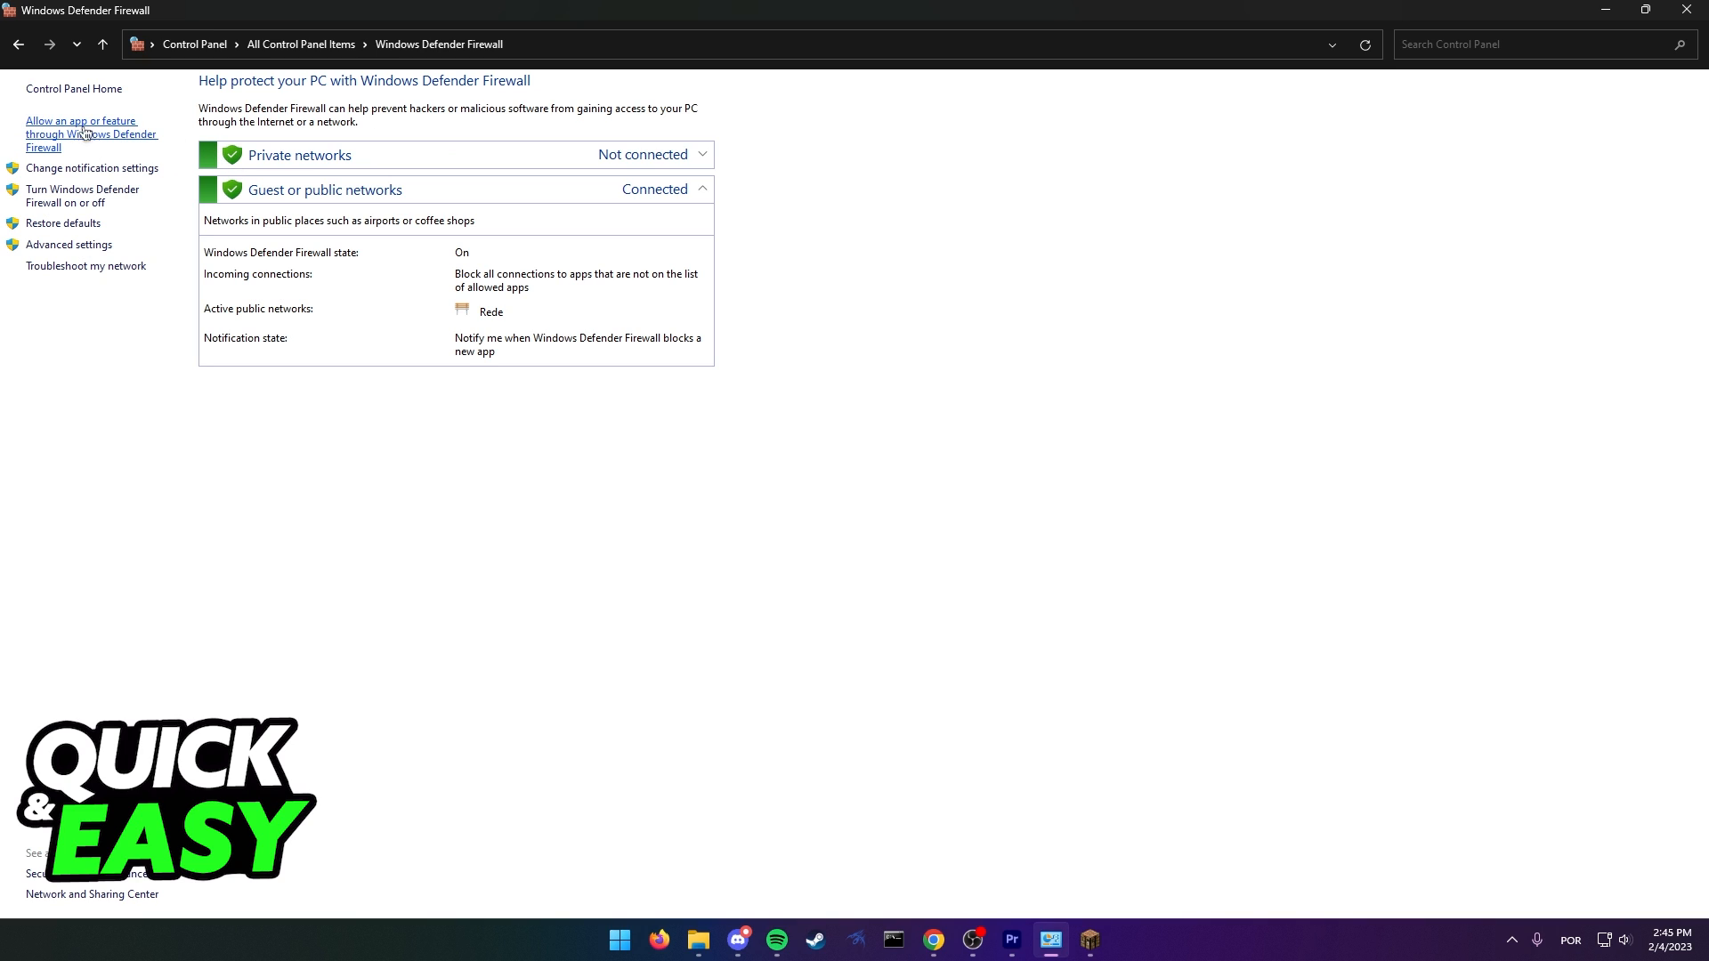
mouse_move(81, 146)
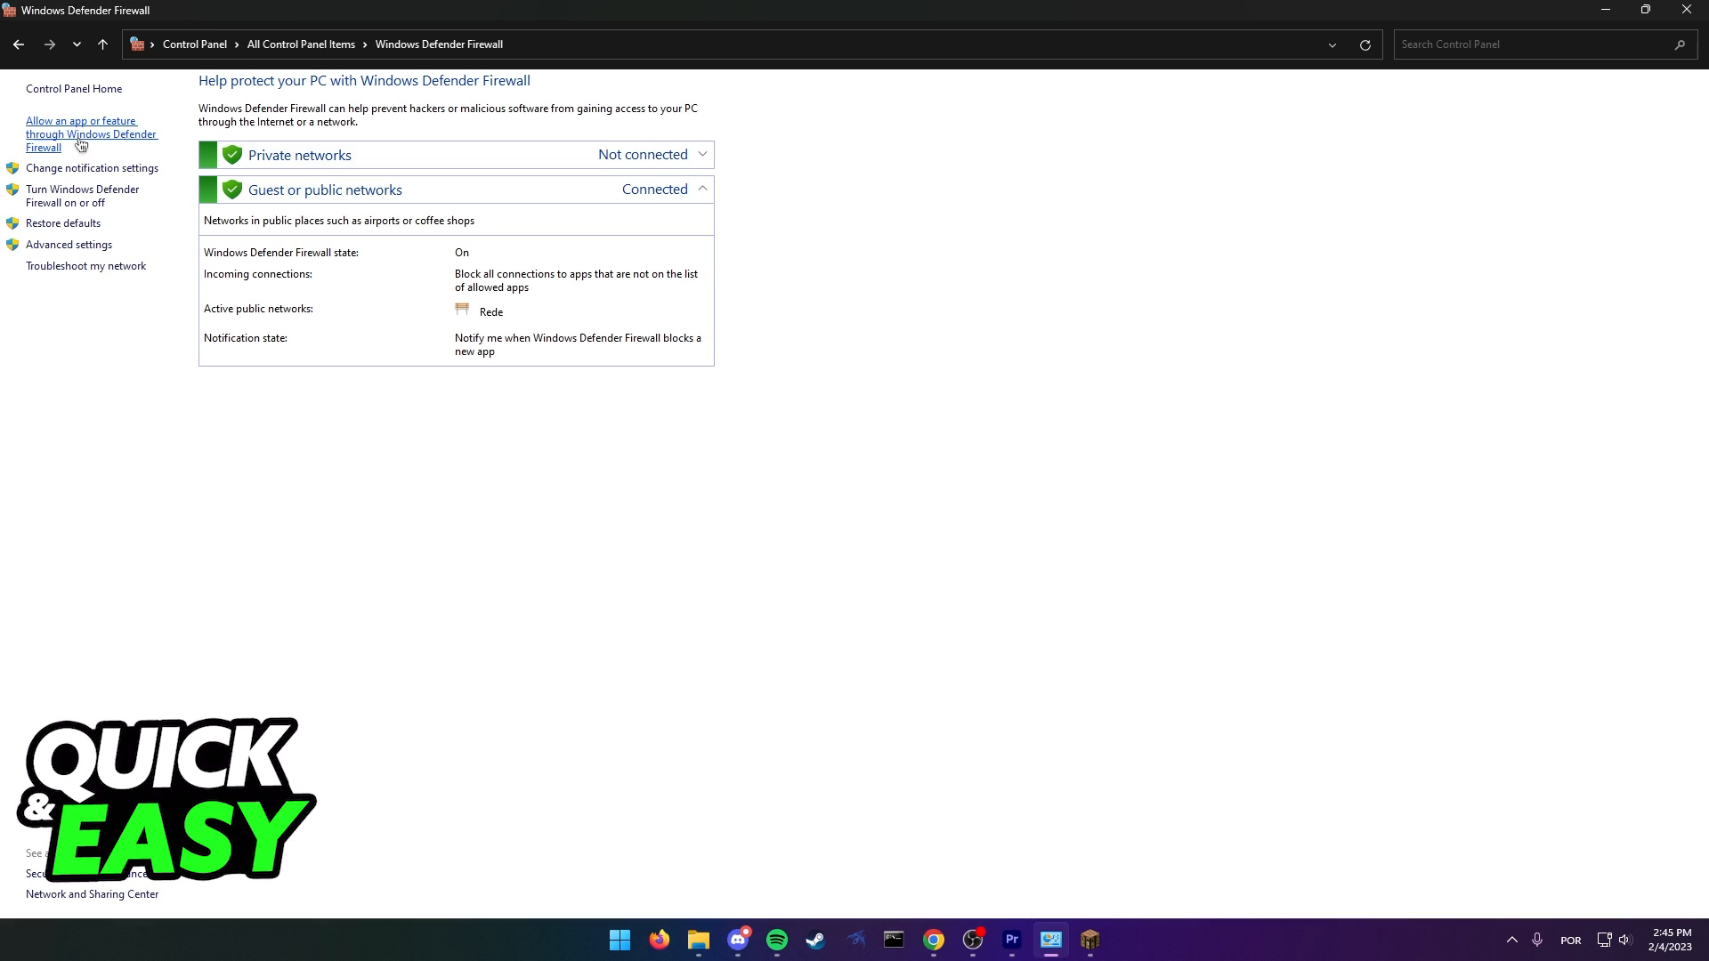
click(92, 133)
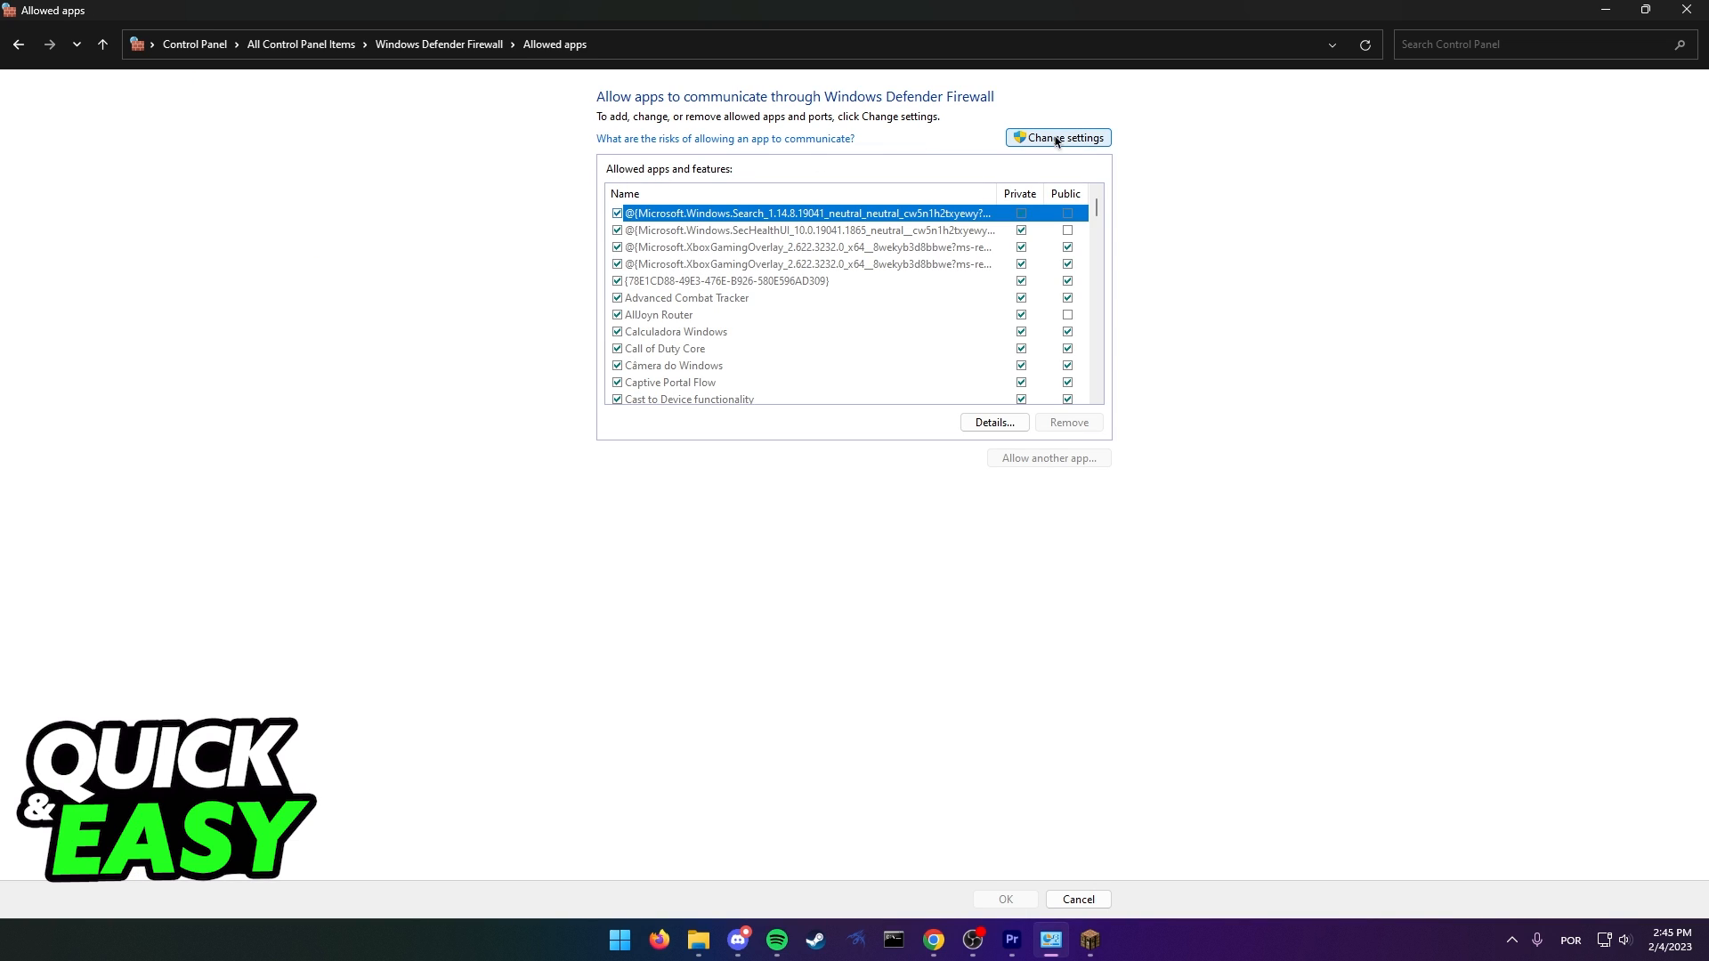
Step: Unlock the allowed apps list with Change settings and scroll toward the Java entries
click(1057, 137)
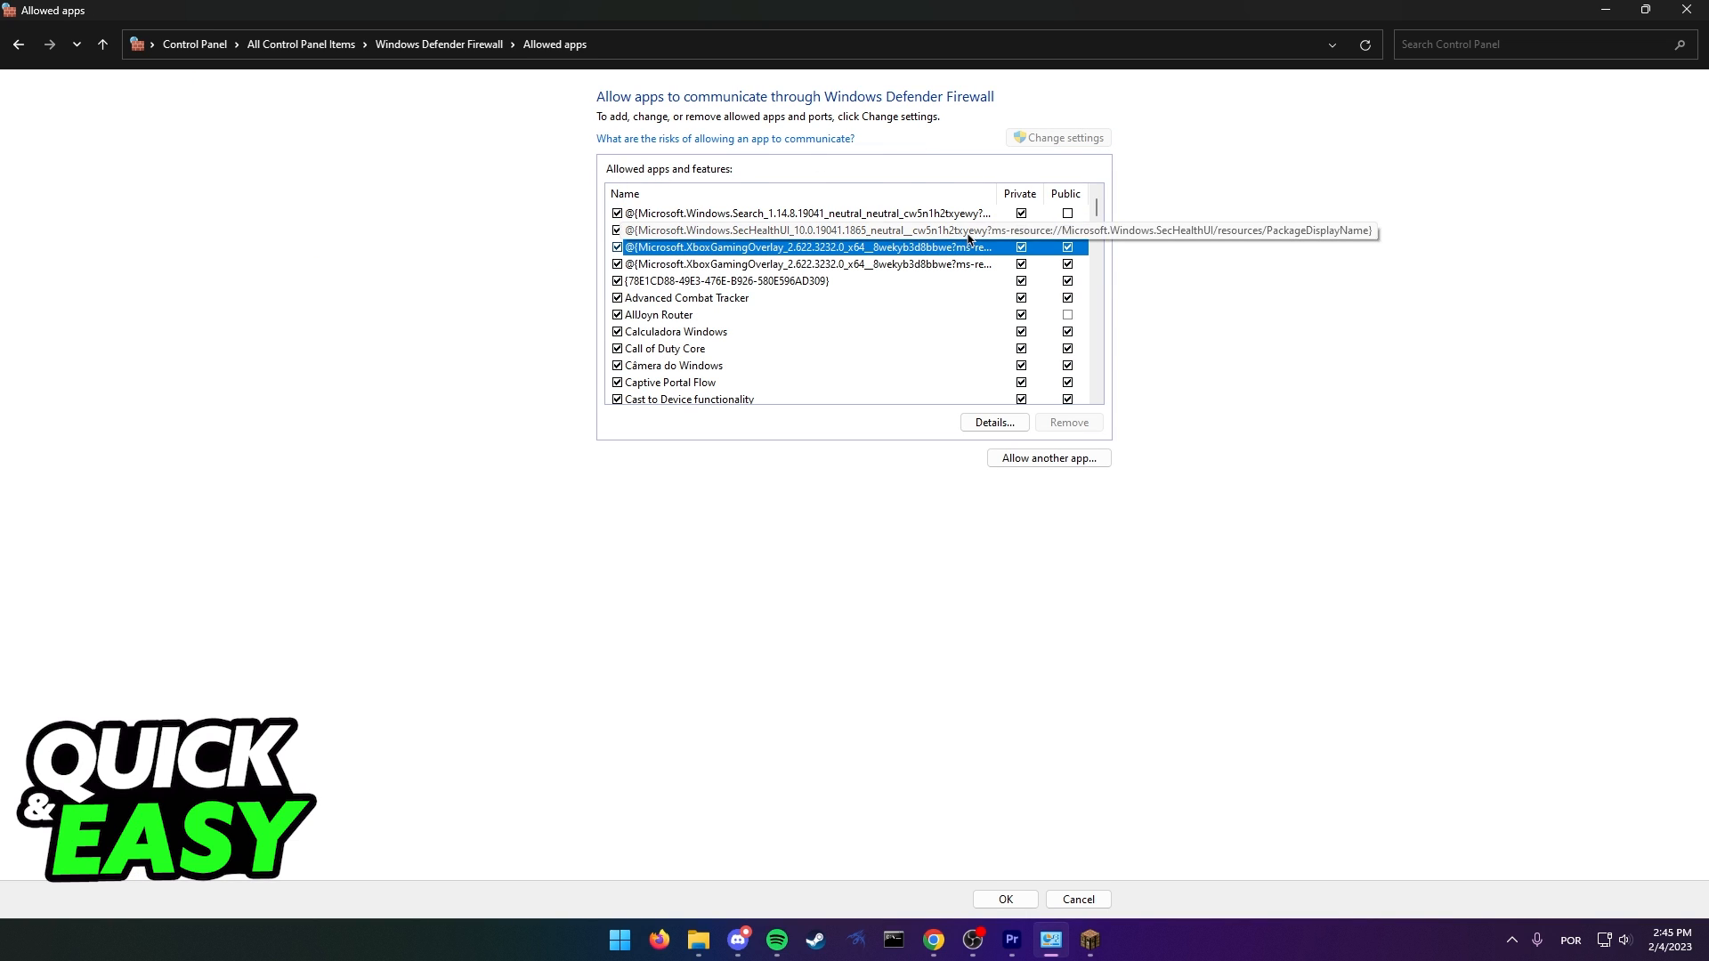
scroll(down, 3)
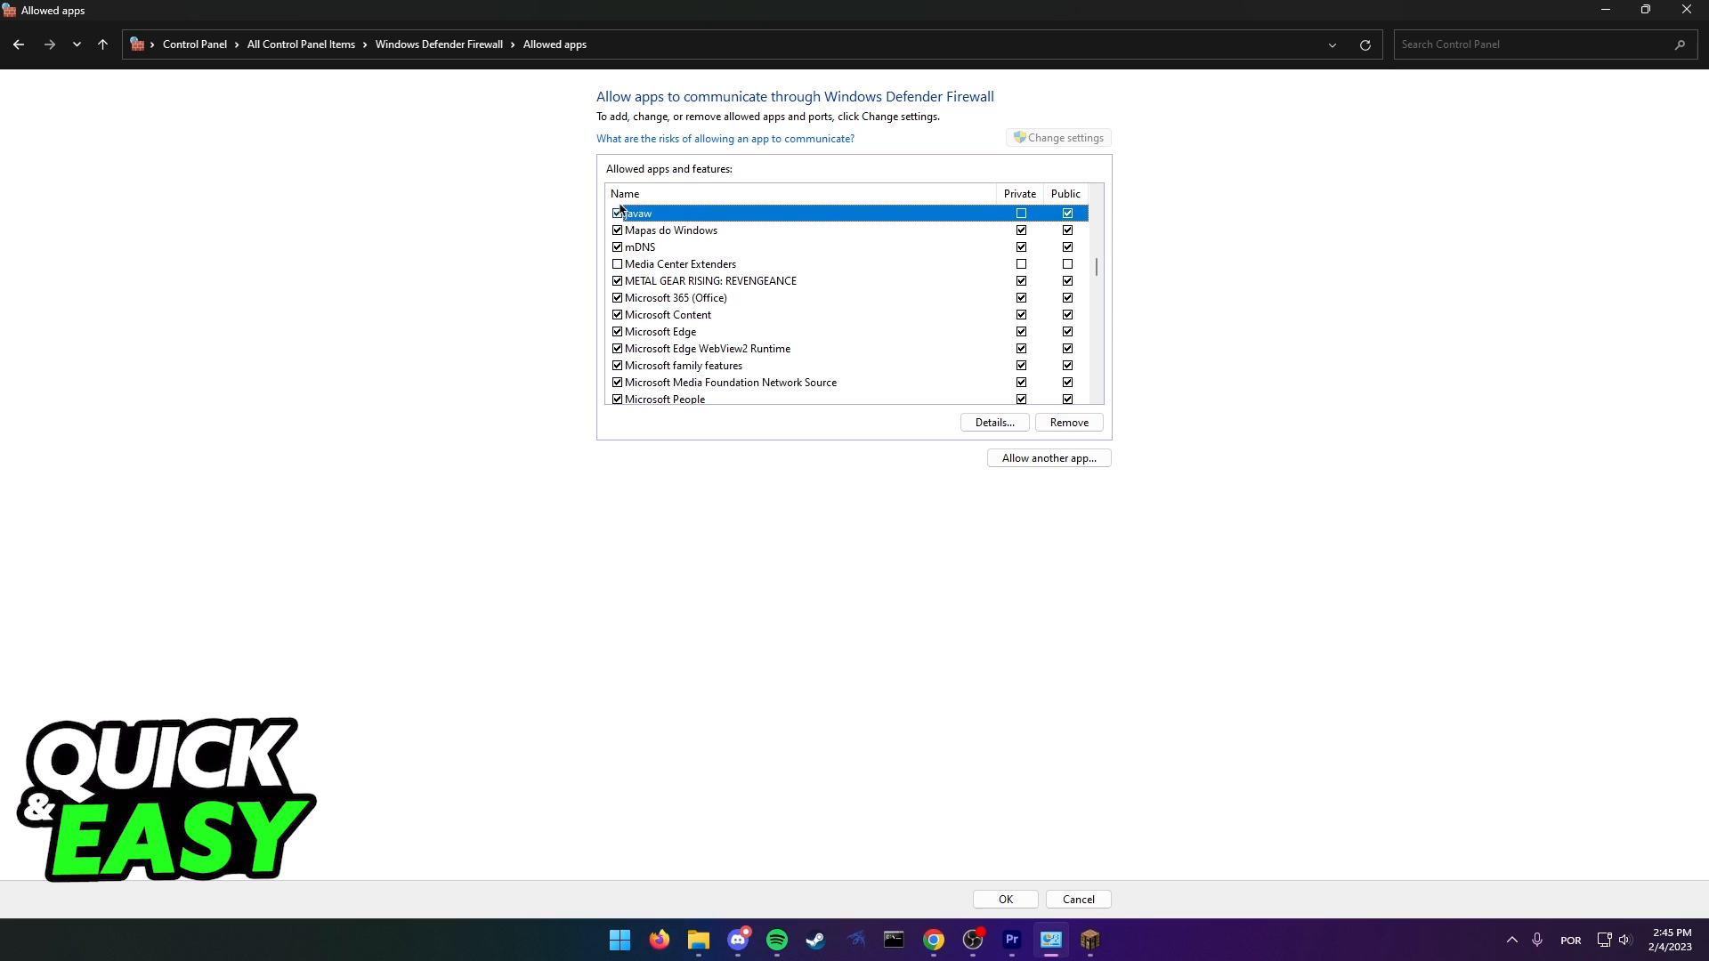